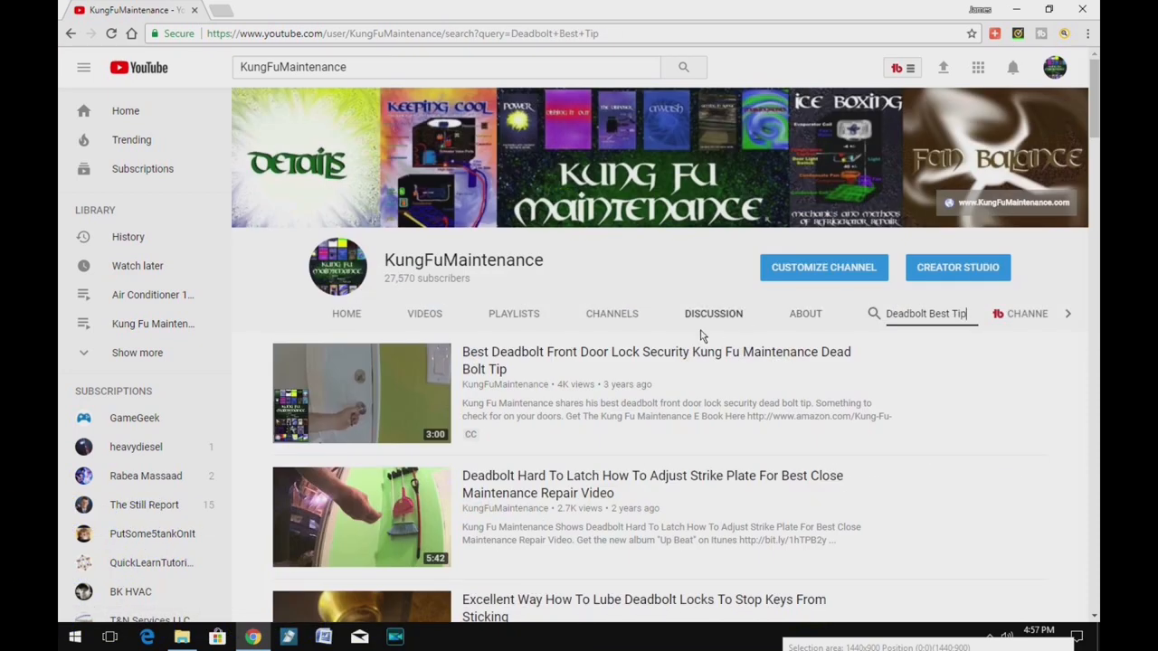
{"action": "mouse_move", "coordinate": [648, 364]}
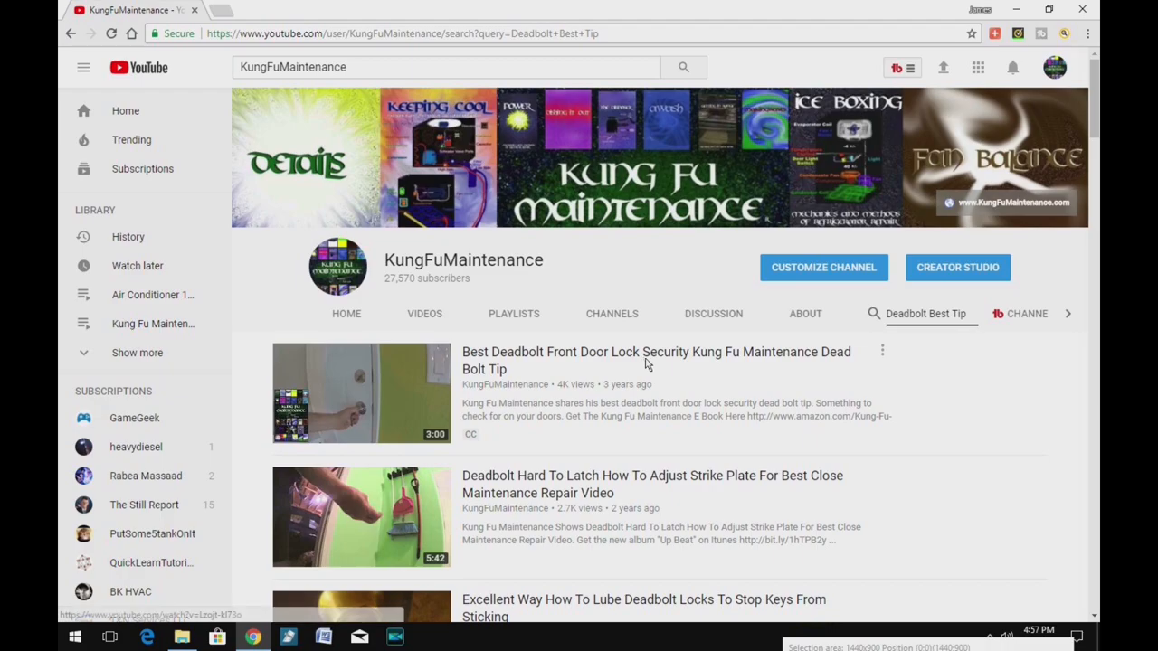